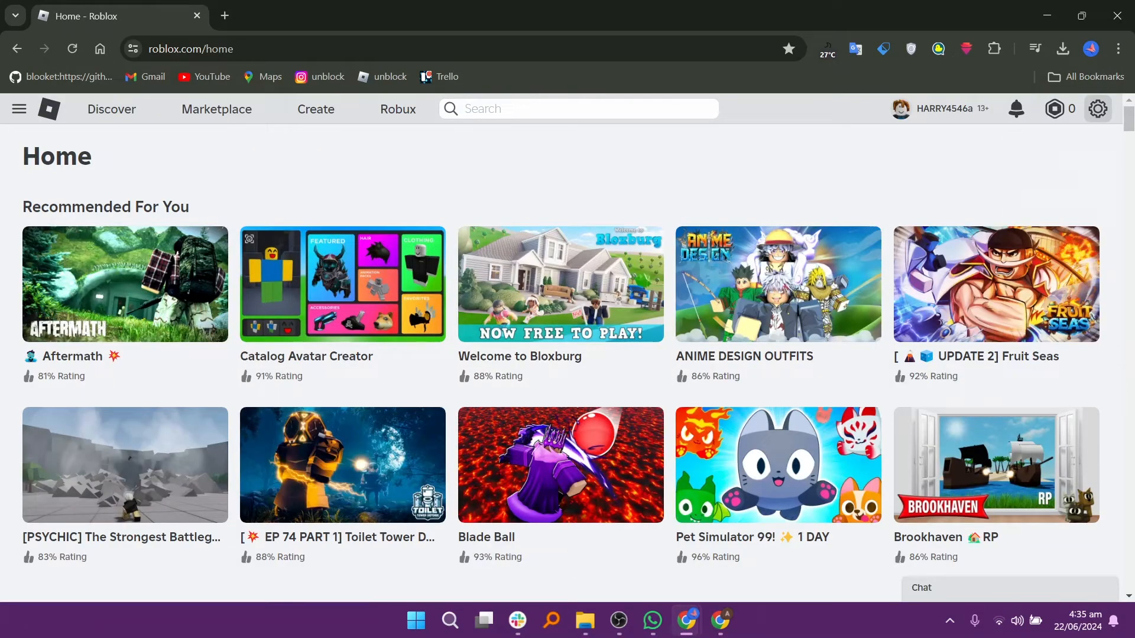
Find 'roblox Player' via Start search and open its shortcut's file location.
{"action": "left_click", "coordinate": [1097, 109]}
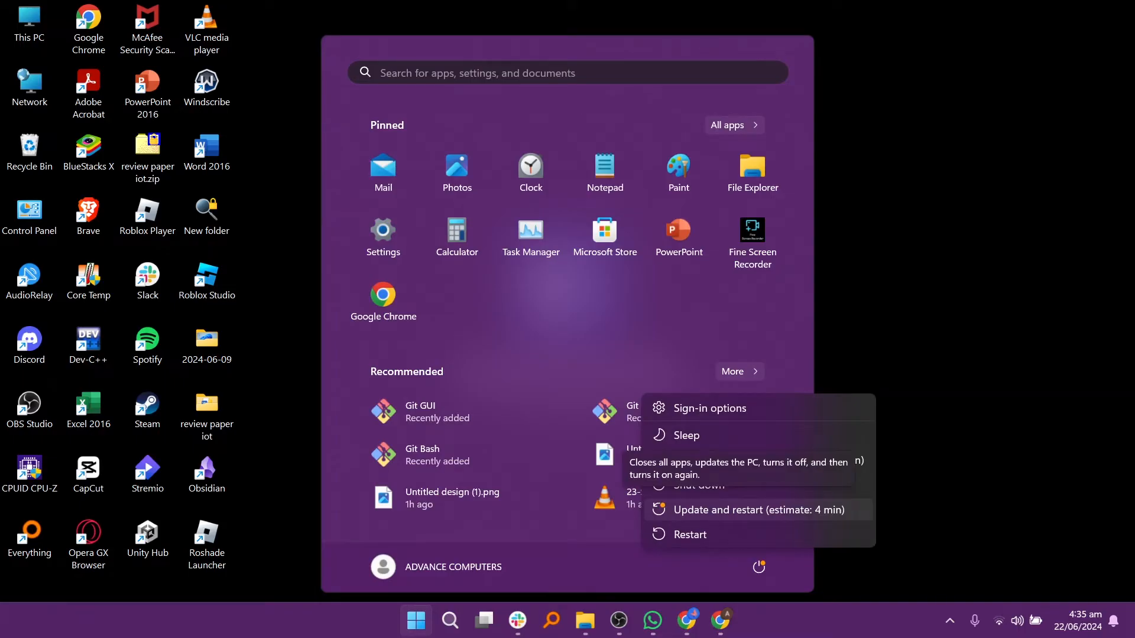
{"action": "type", "text": "roblox Player"}
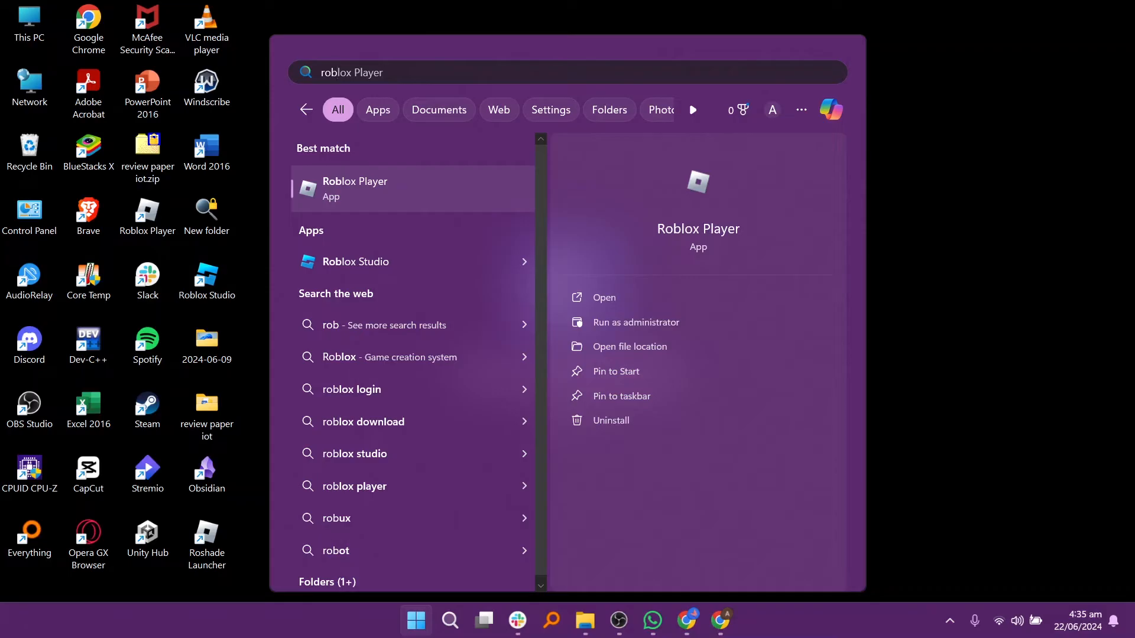
{"action": "right_click", "coordinate": [355, 188]}
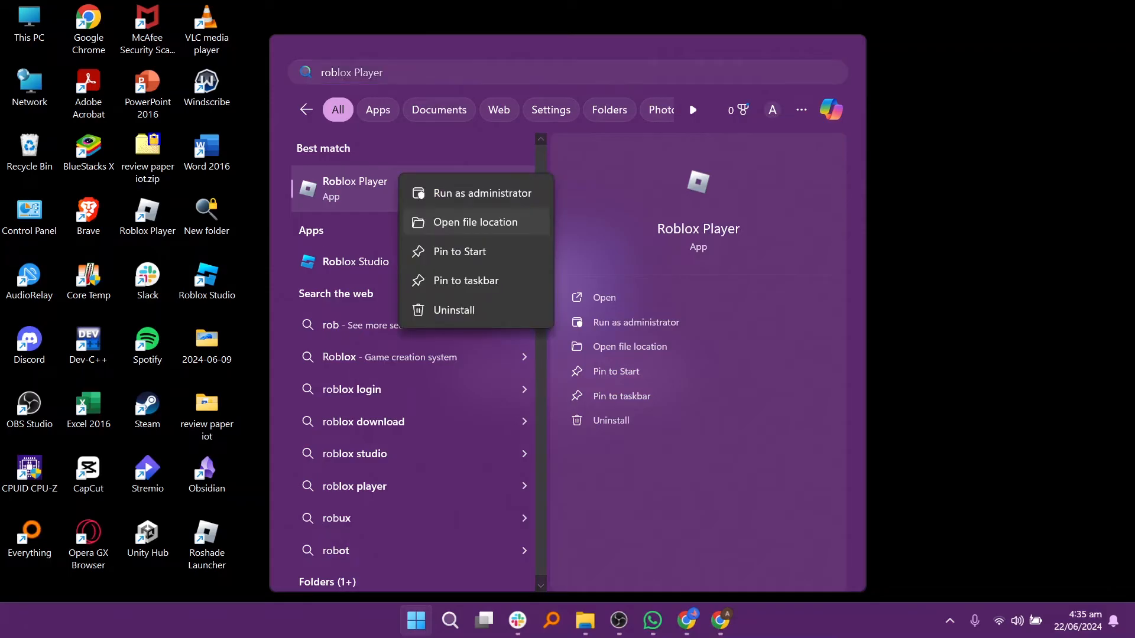
{"action": "left_click", "coordinate": [475, 221]}
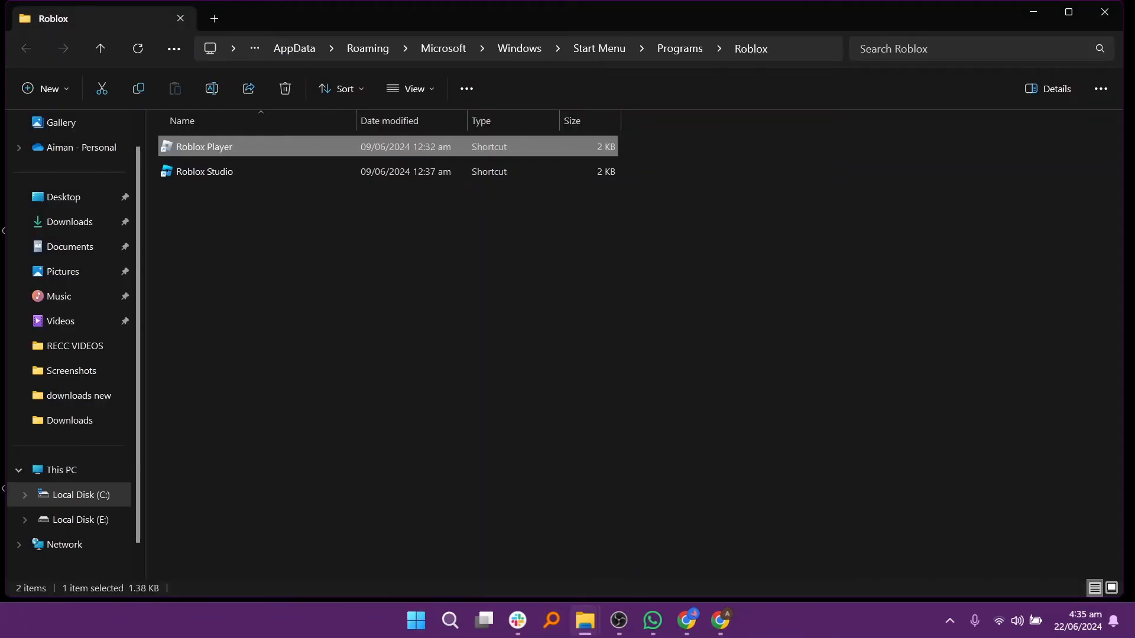
{"action": "right_click", "coordinate": [203, 147]}
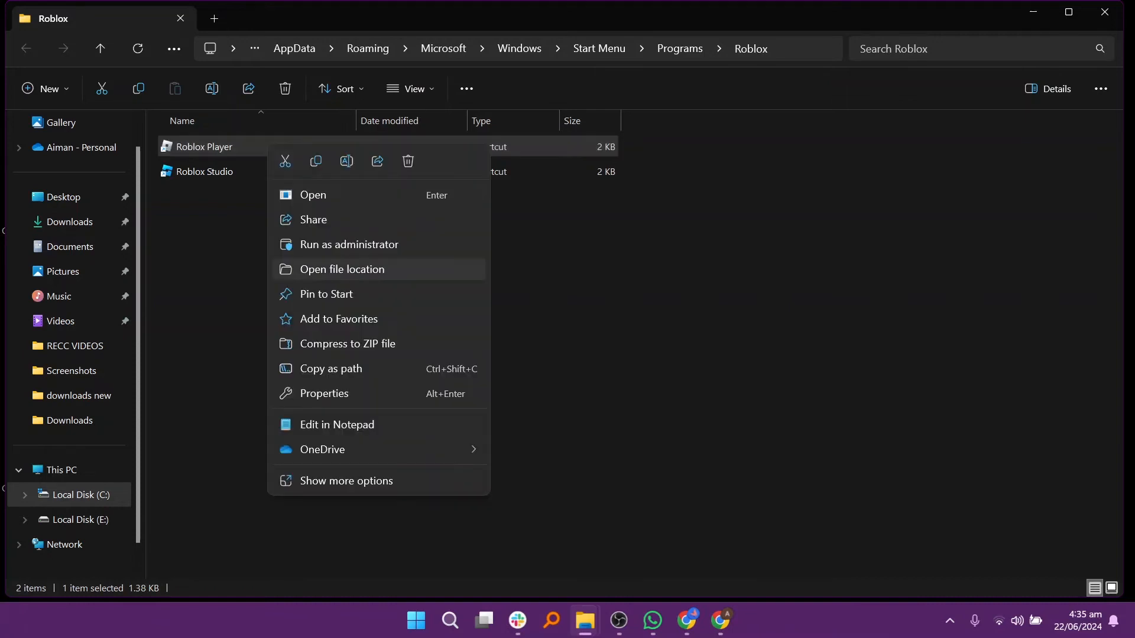
{"action": "left_click", "coordinate": [342, 268]}
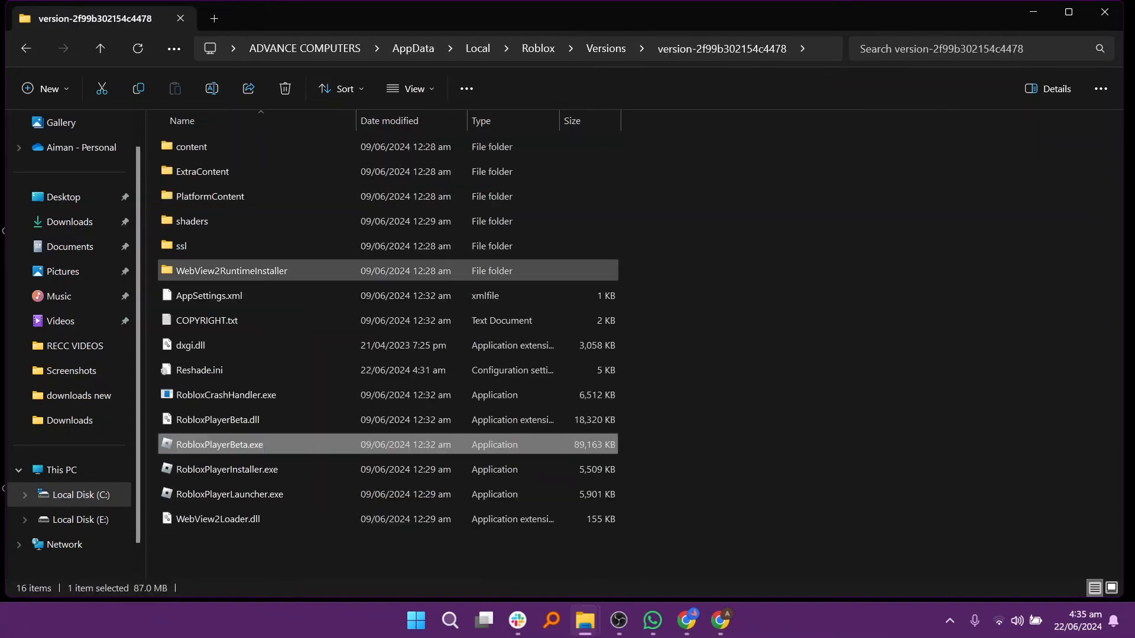
{"action": "mouse_move", "coordinate": [224, 394]}
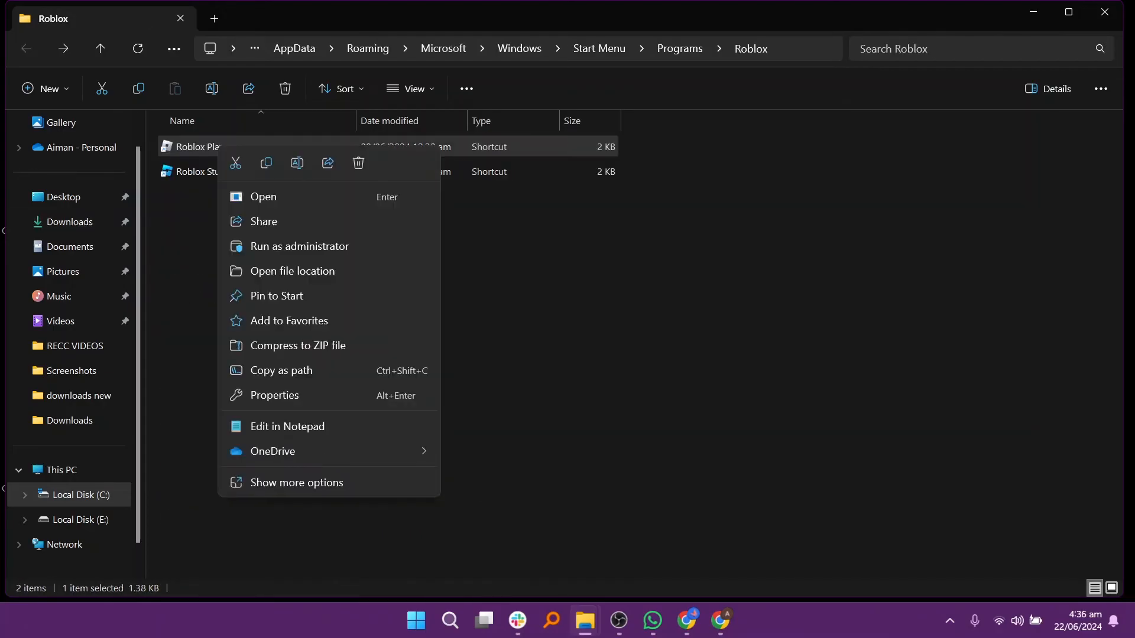
Apply Windows 8 compatibility, disabled fullscreen optimizations and Run as administrator to the Roblox Player shortcut, then launch Device Manager.
{"action": "left_click", "coordinate": [273, 395]}
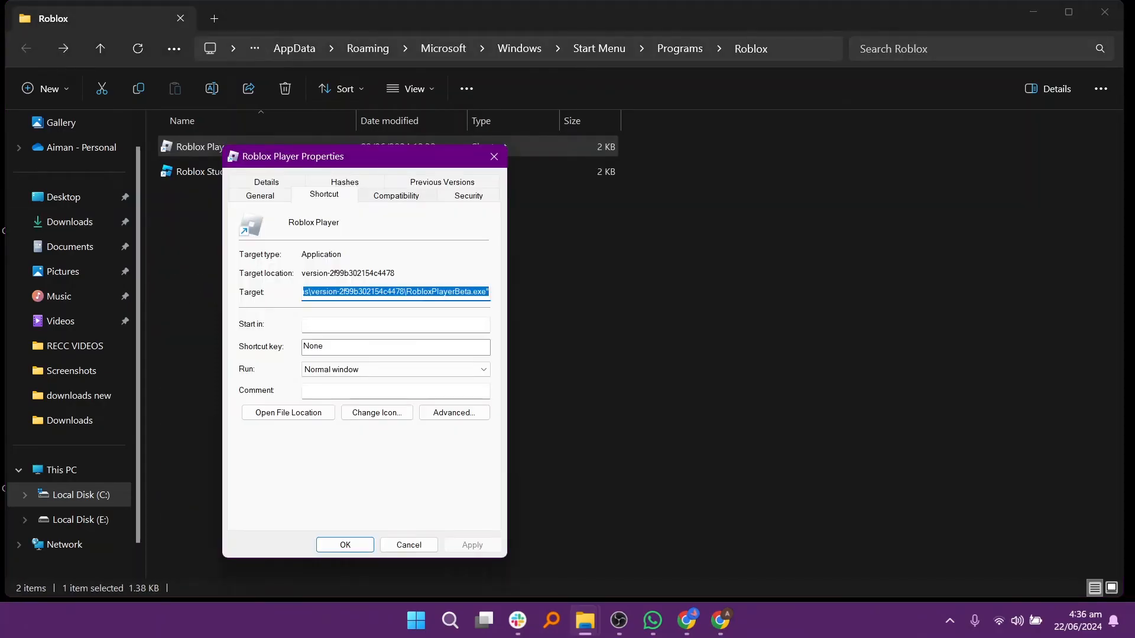
{"action": "left_click", "coordinate": [396, 195]}
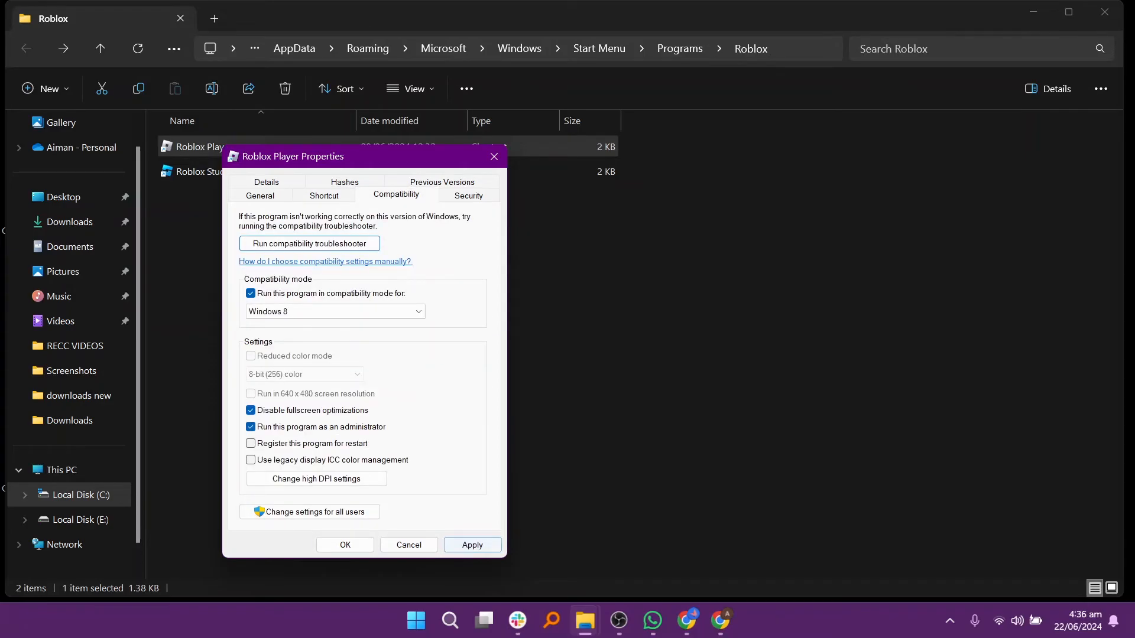
{"action": "left_click", "coordinate": [415, 621]}
{"action": "type", "text": "dev"}
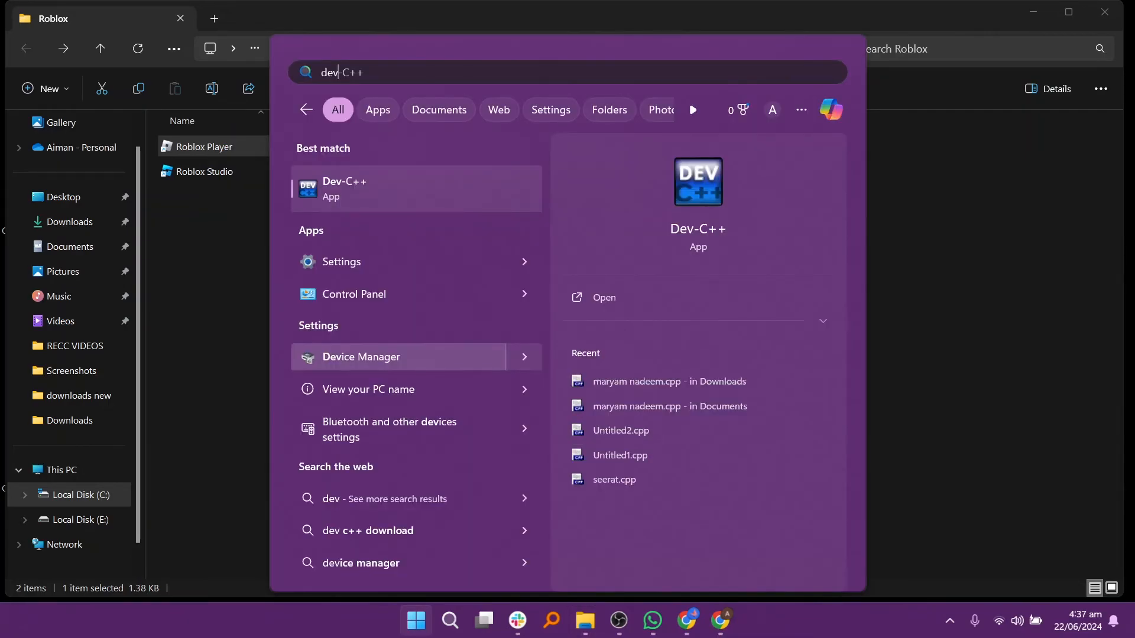
{"action": "left_click", "coordinate": [360, 356]}
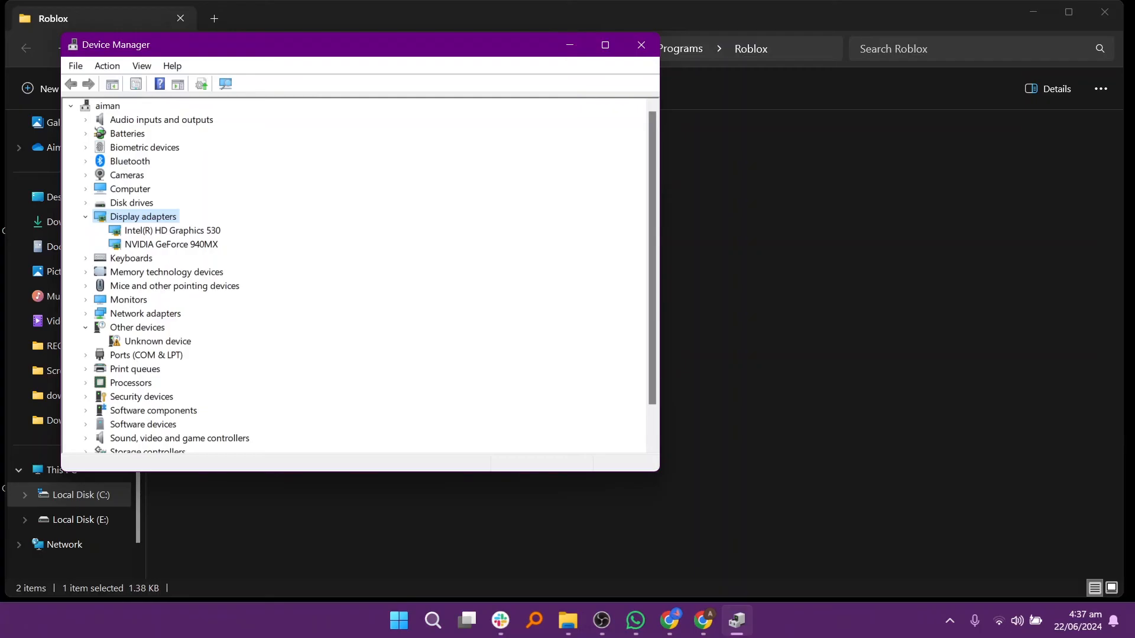
Search automatically for a newer Intel(R) HD Graphics 530 driver and close the wizard once the best driver is confirmed.
{"action": "right_click", "coordinate": [172, 231]}
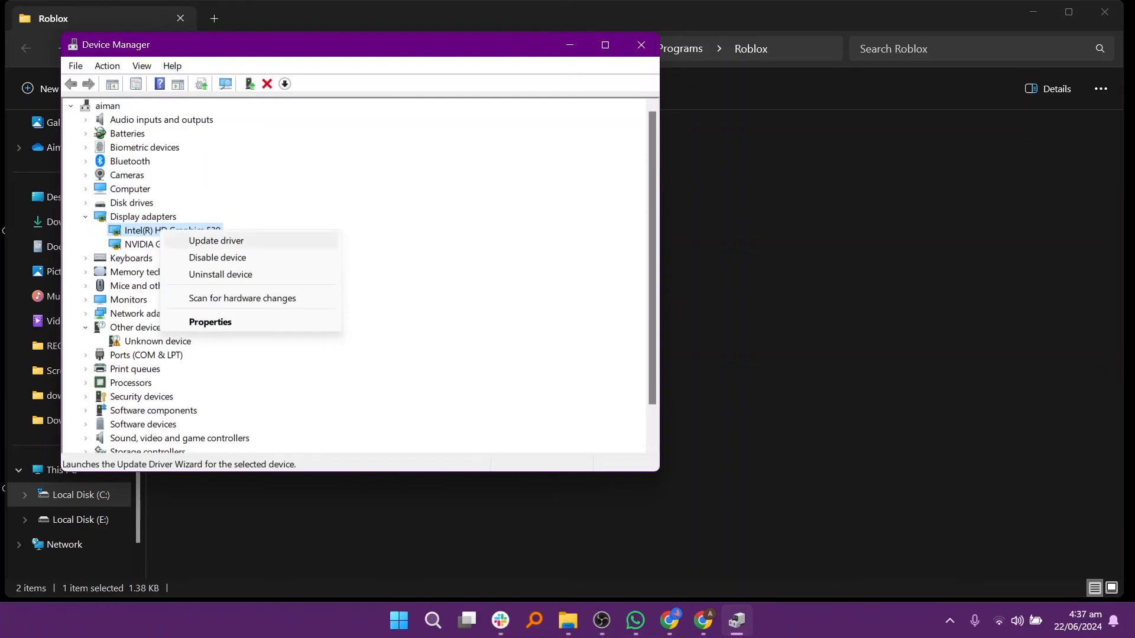
{"action": "left_click", "coordinate": [216, 240]}
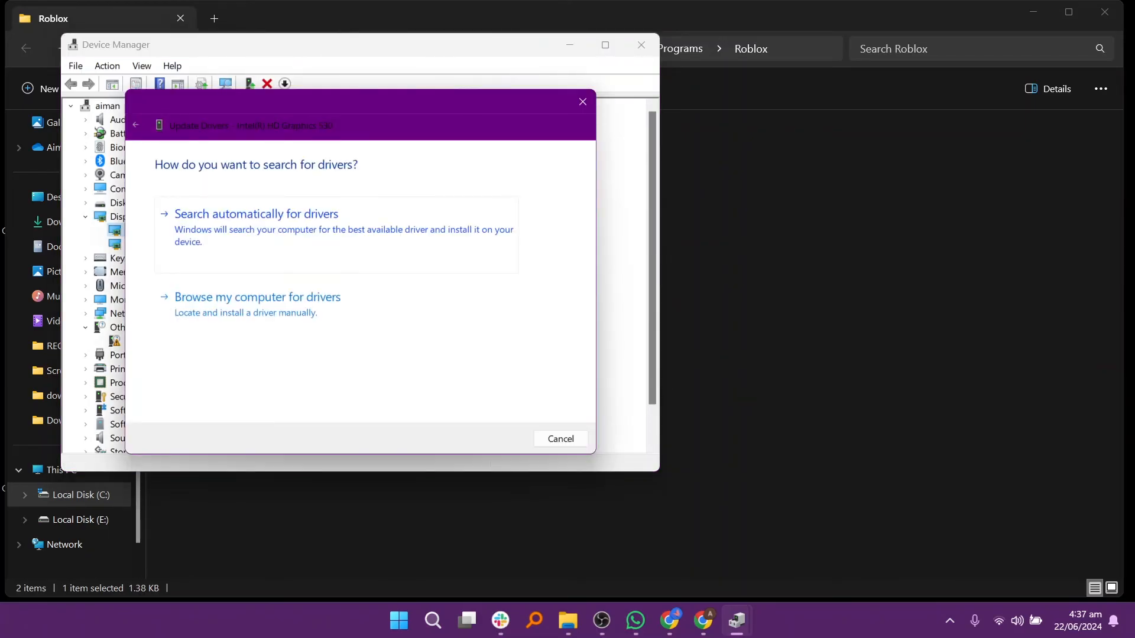
{"action": "left_click", "coordinate": [257, 214]}
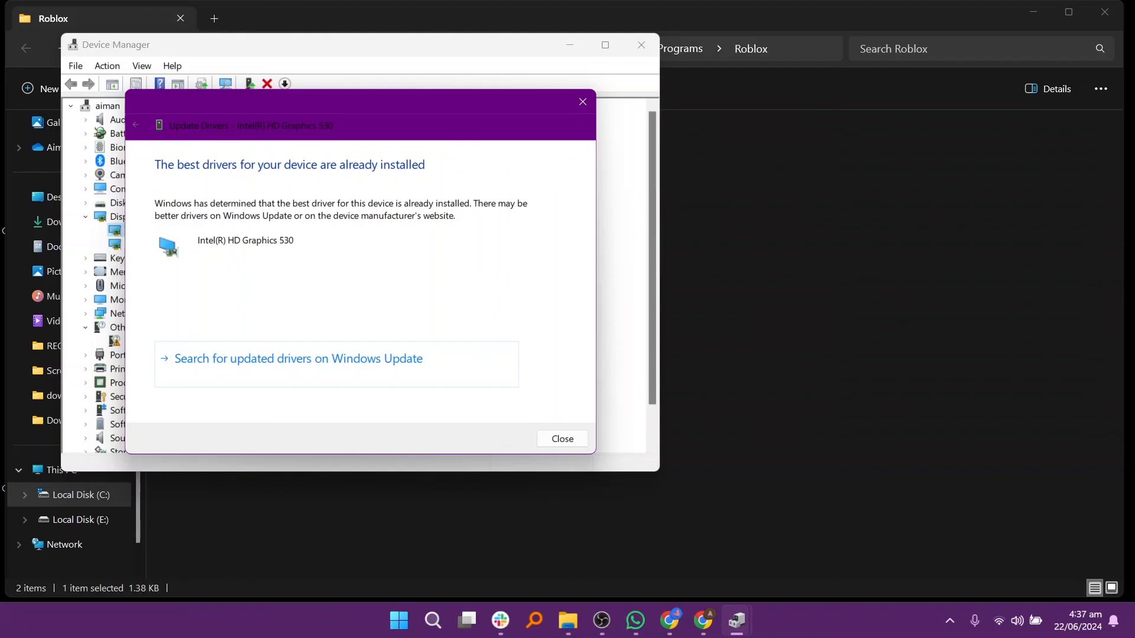
{"action": "left_click", "coordinate": [561, 439]}
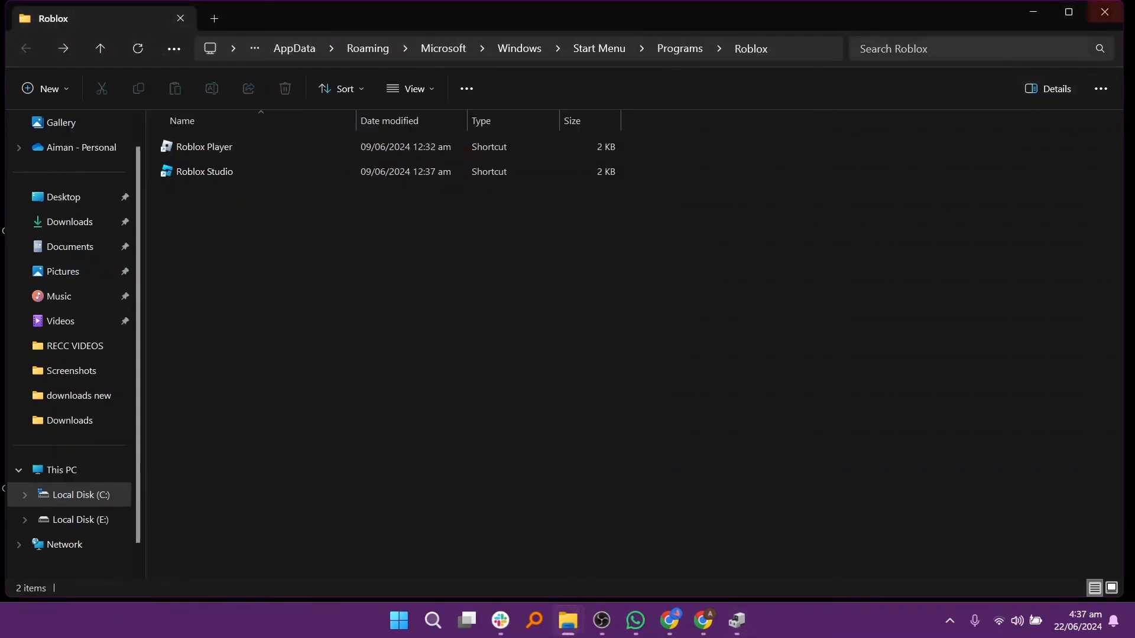